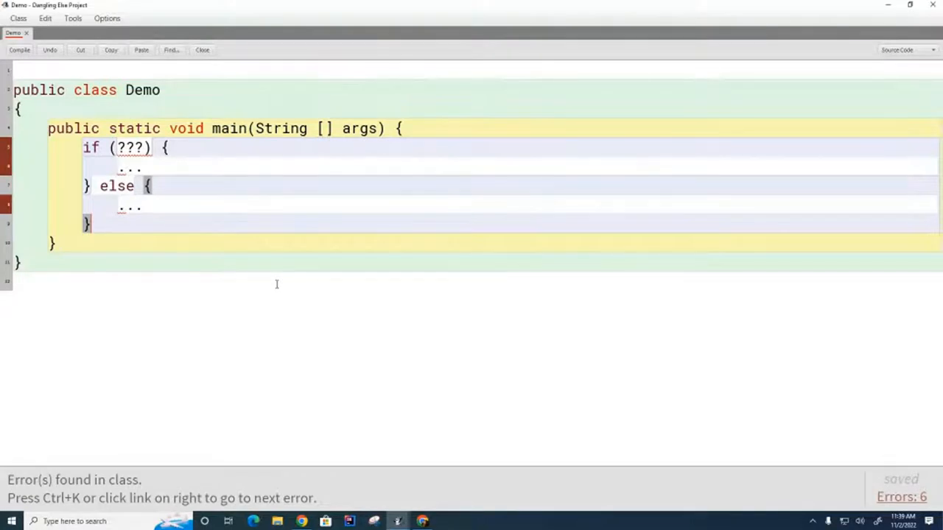
{"action": "mouse_move", "coordinate": [147, 155]}
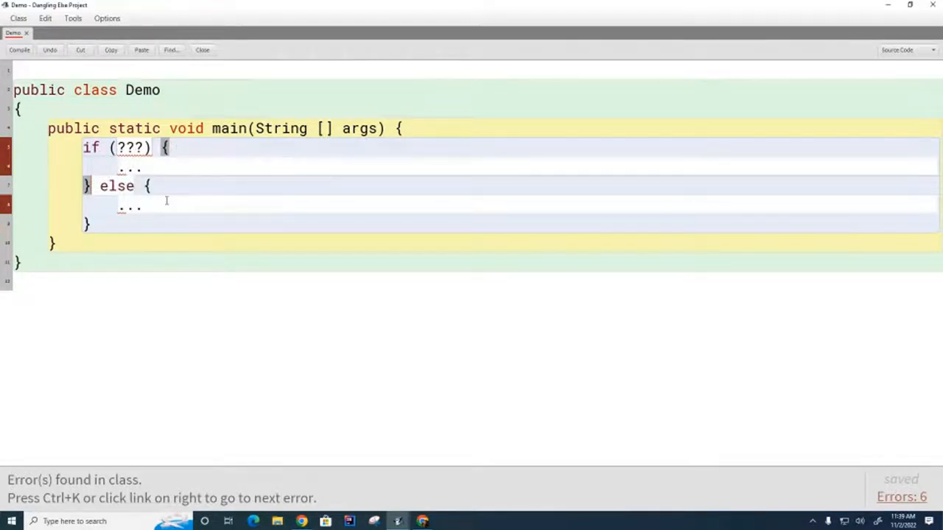
Step: Delete the opening brace after the if condition in Demo's main method
{"action": "left_click", "coordinate": [174, 147]}
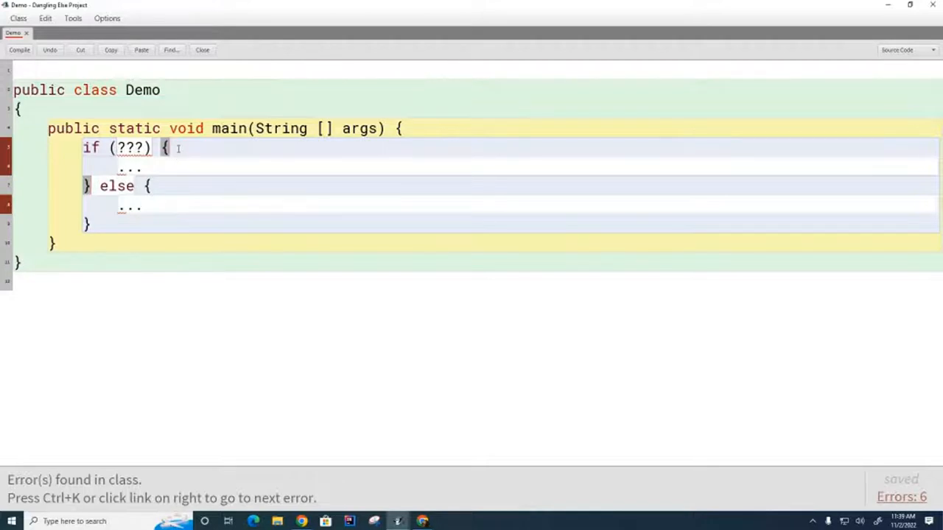
{"action": "key", "text": "Backspace"}
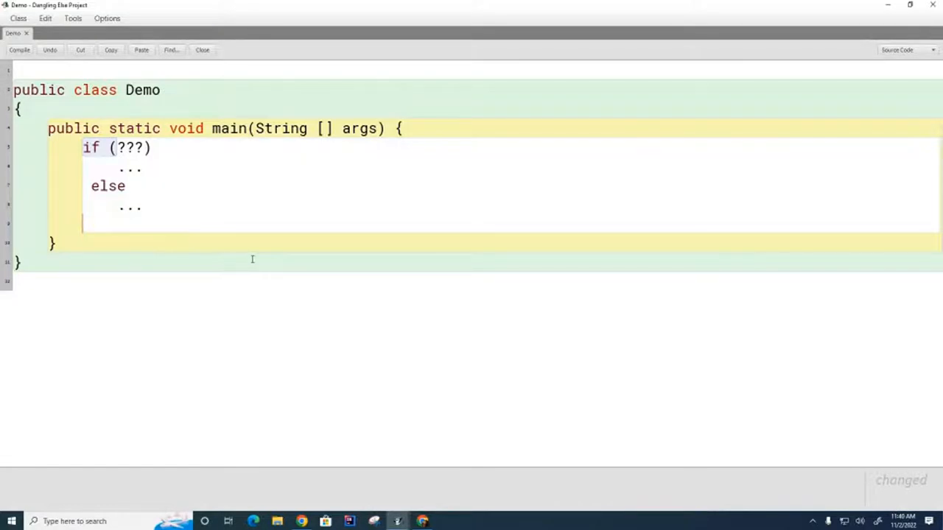
{"action": "left_click", "coordinate": [21, 50]}
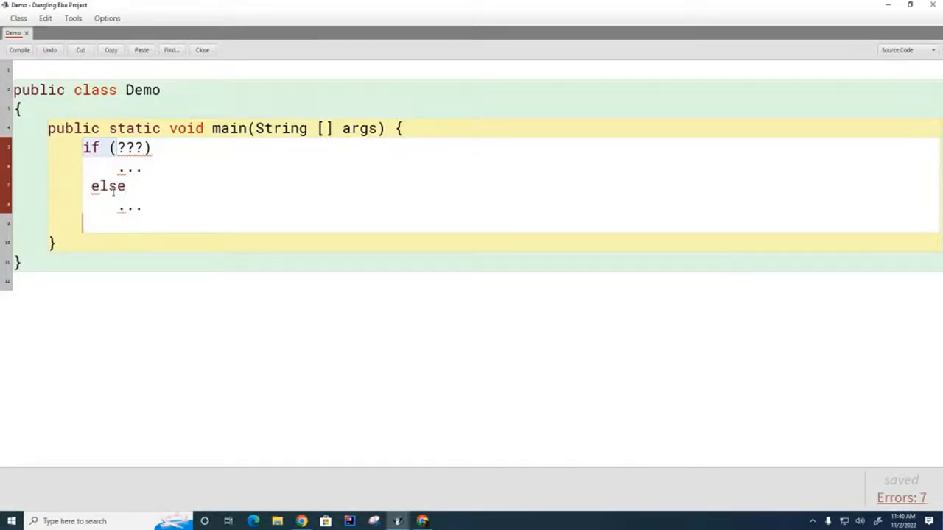
{"action": "left_click_drag", "start_coordinate": [91, 185], "coordinate": [140, 209]}
{"action": "type", "text": "else"}
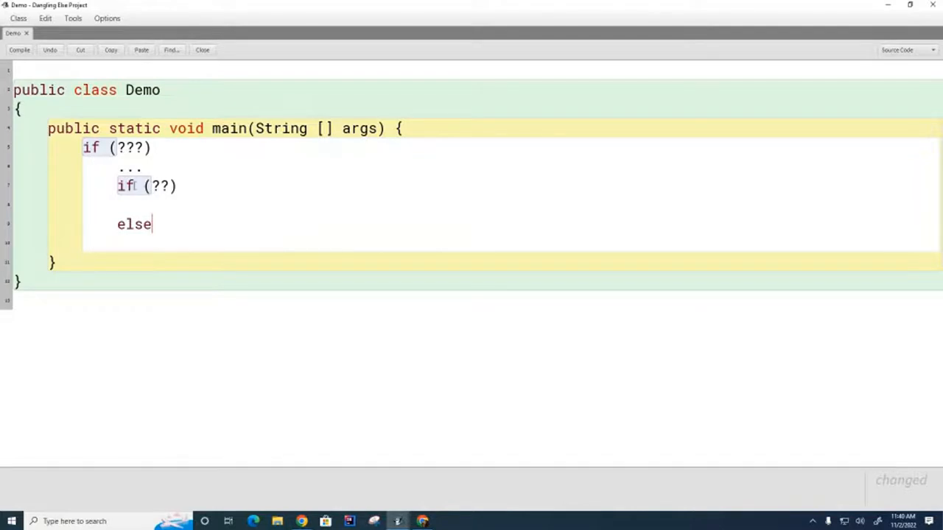
{"action": "mouse_move", "coordinate": [95, 315]}
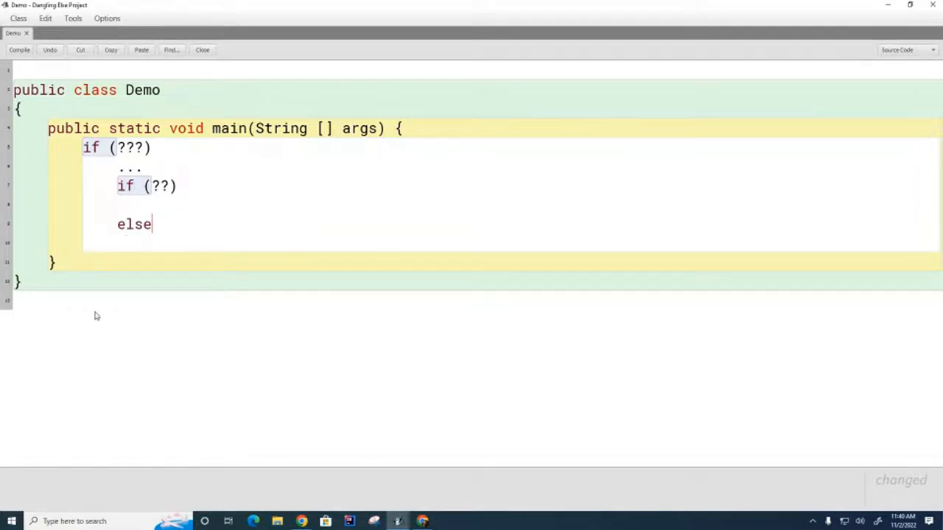
Step: Select the outer if keyword and re-indent the else line beneath the nested if
{"action": "double_click", "coordinate": [134, 224]}
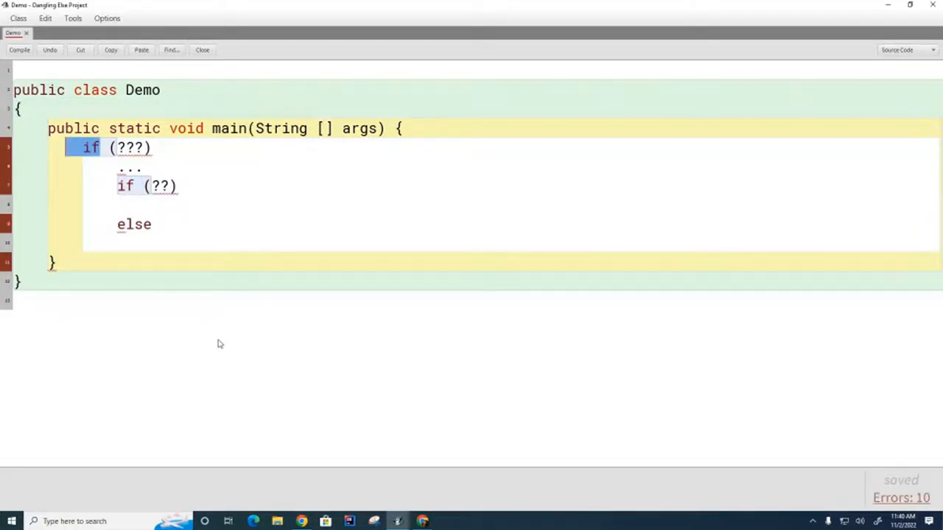
{"action": "left_click", "coordinate": [168, 246]}
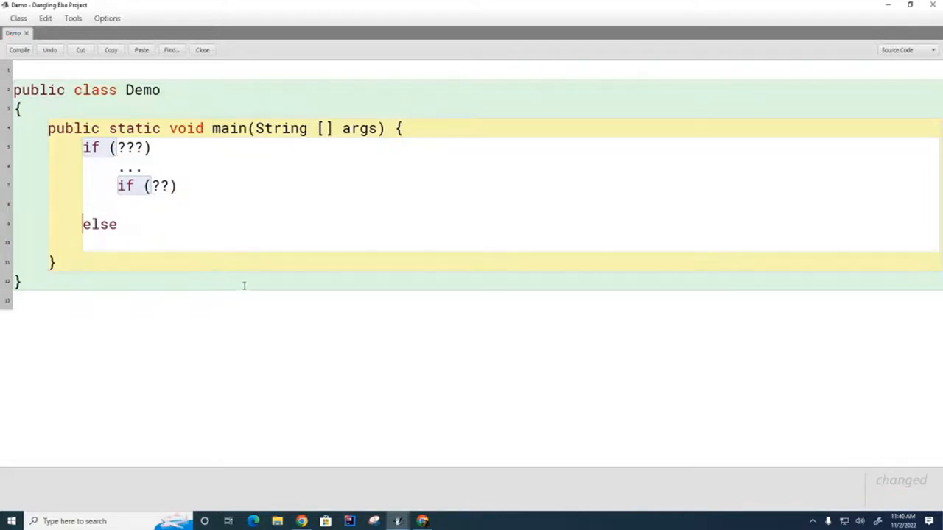
{"action": "mouse_move", "coordinate": [248, 289]}
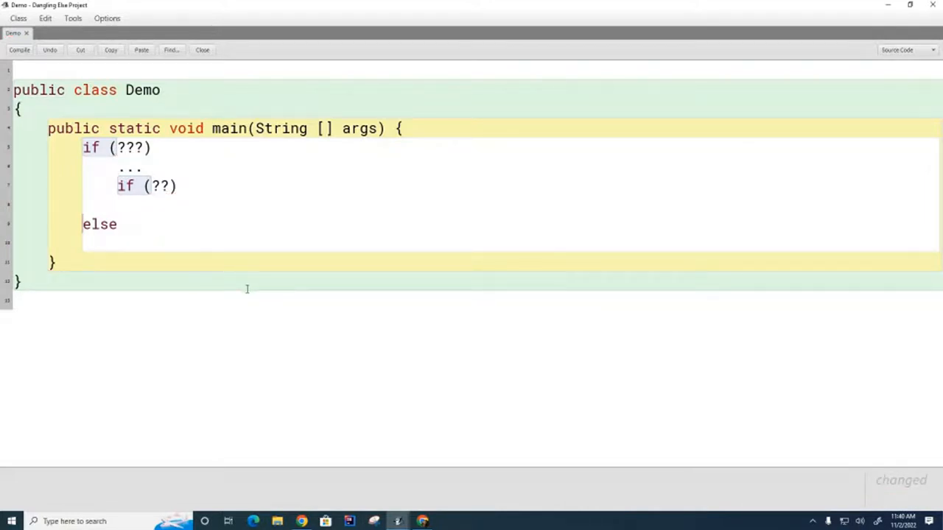
{"action": "mouse_move", "coordinate": [195, 321]}
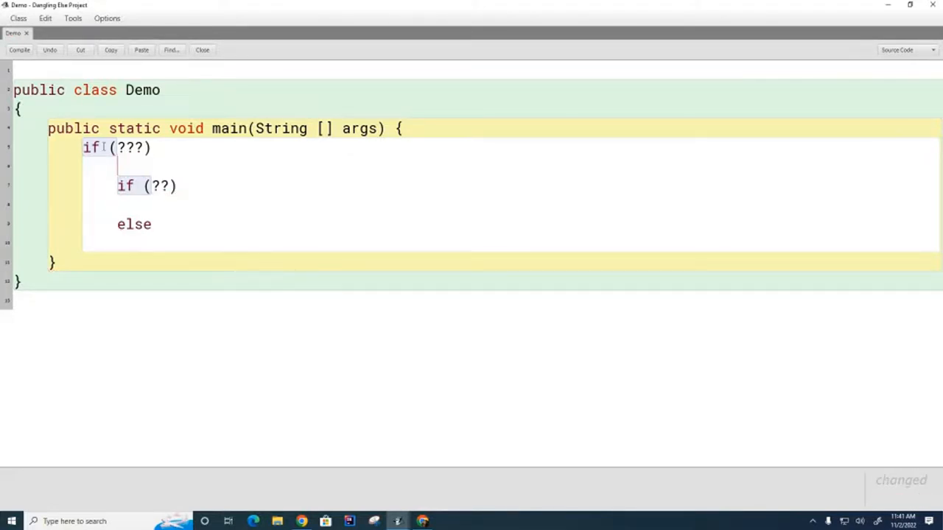
Step: Insert opening braces after the outer if, the nested if and the else
{"action": "left_click", "coordinate": [19, 50]}
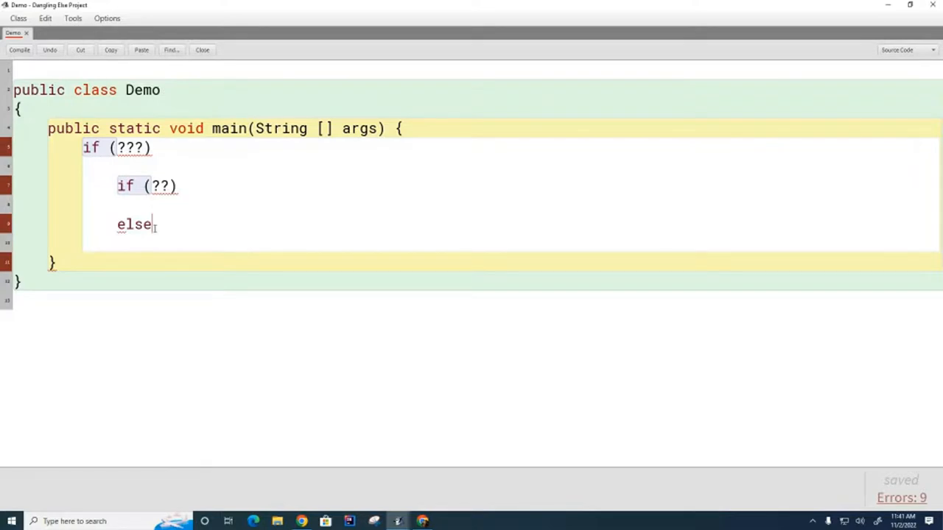
{"action": "mouse_move", "coordinate": [218, 265]}
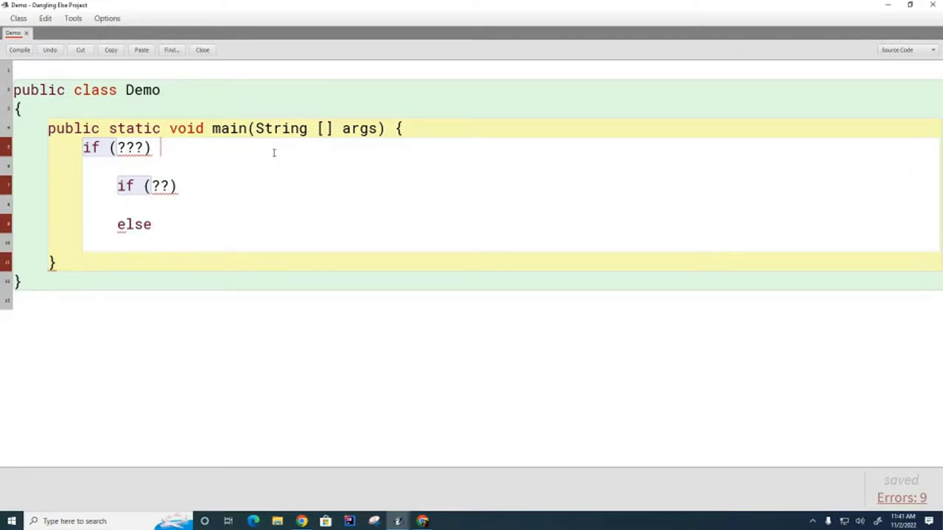
{"action": "type", "text": "{"}
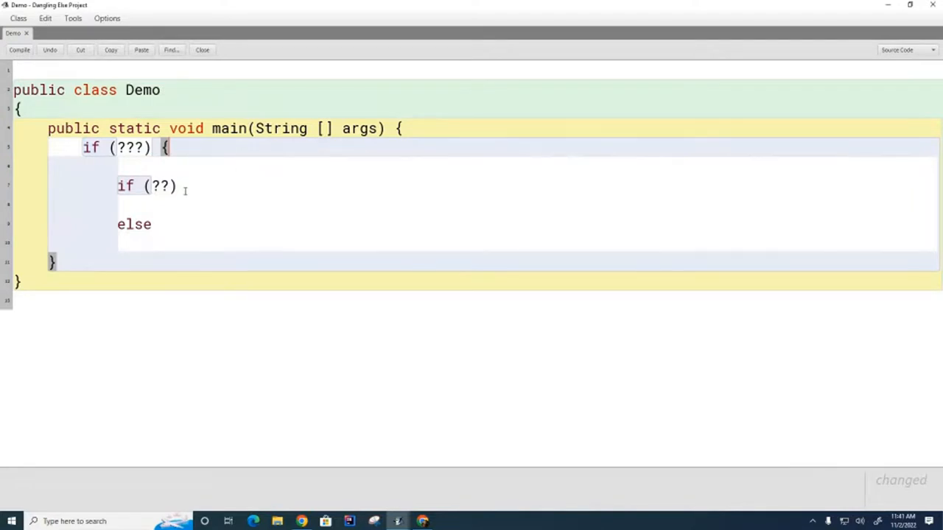
{"action": "type", "text": "{"}
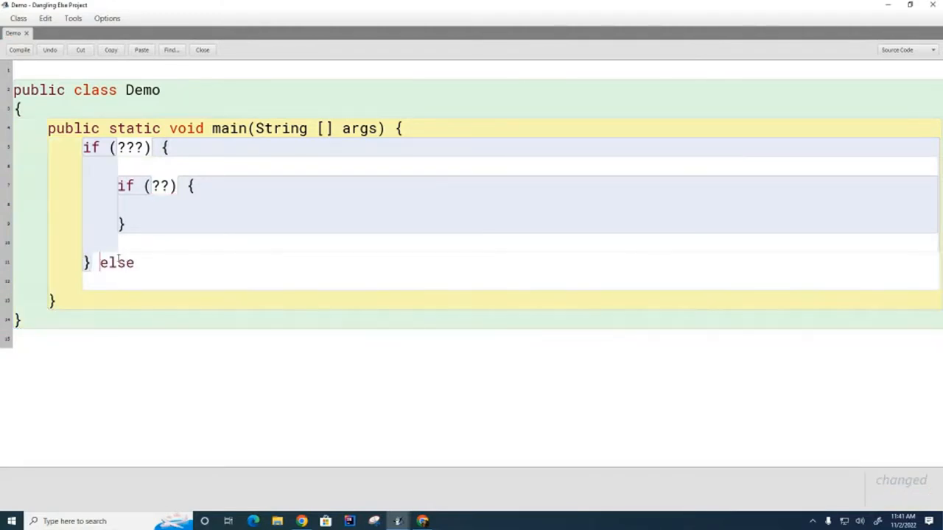
{"action": "type", "text": "{"}
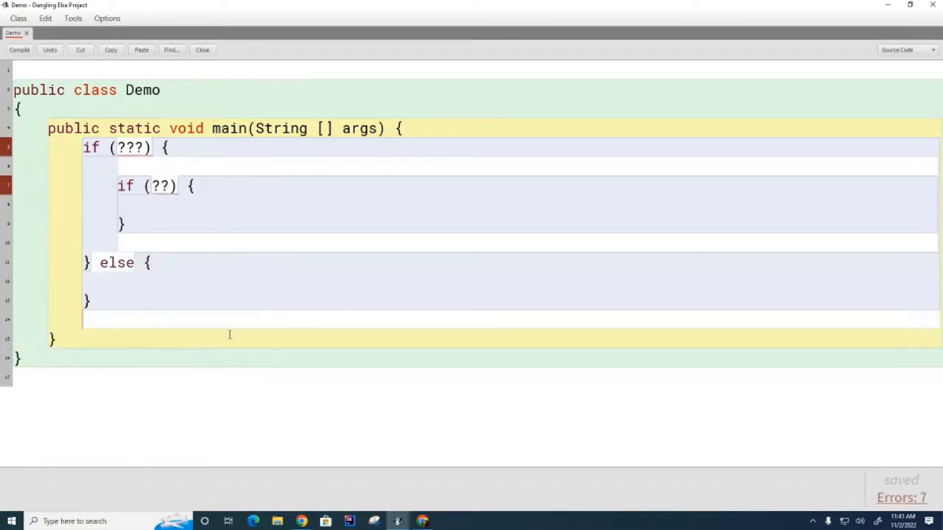
{"action": "mouse_move", "coordinate": [162, 276]}
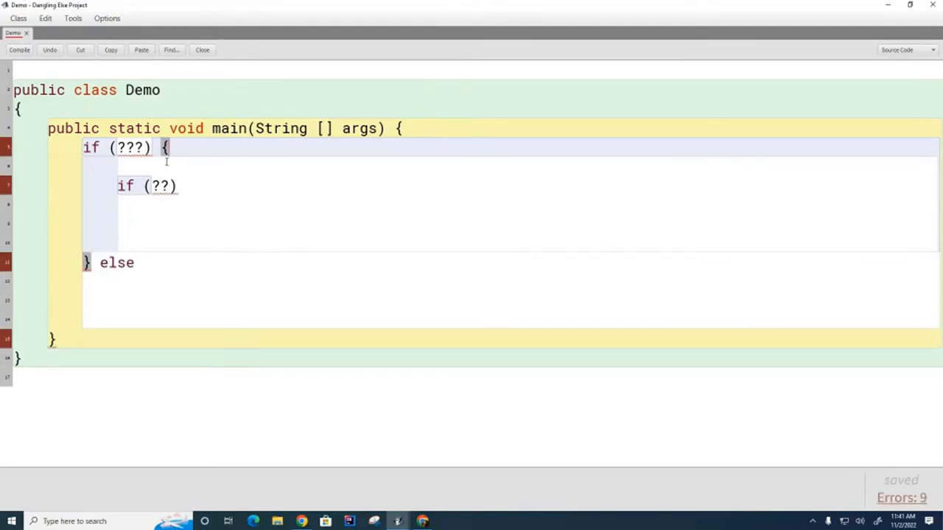
{"action": "mouse_move", "coordinate": [106, 220]}
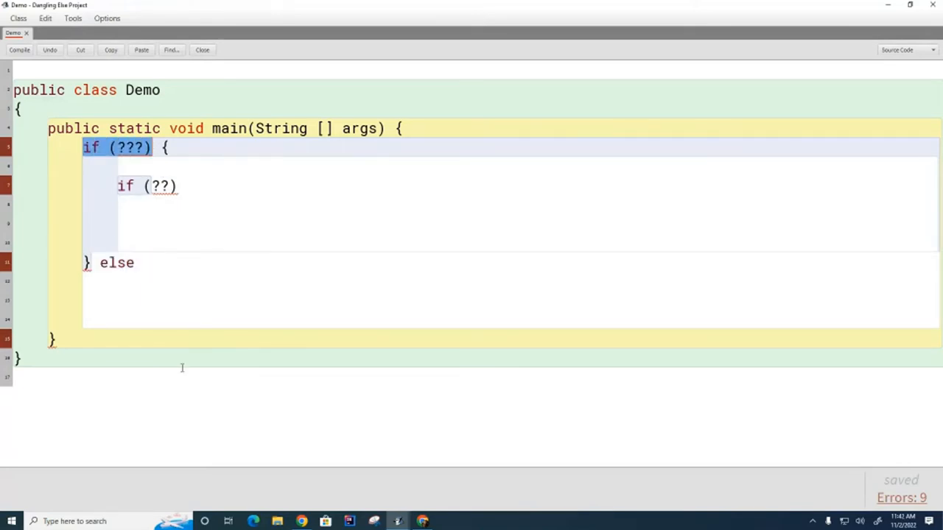
{"action": "mouse_move", "coordinate": [288, 354]}
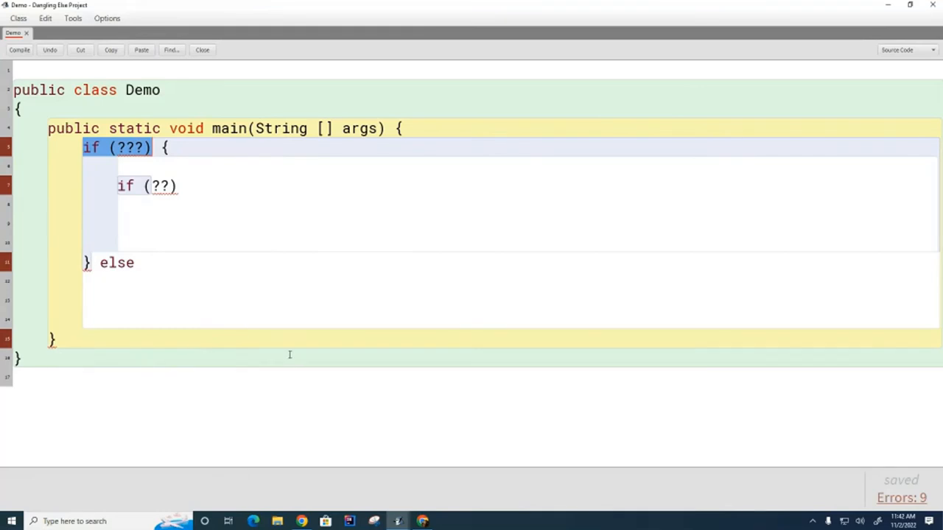
{"action": "mouse_move", "coordinate": [44, 249]}
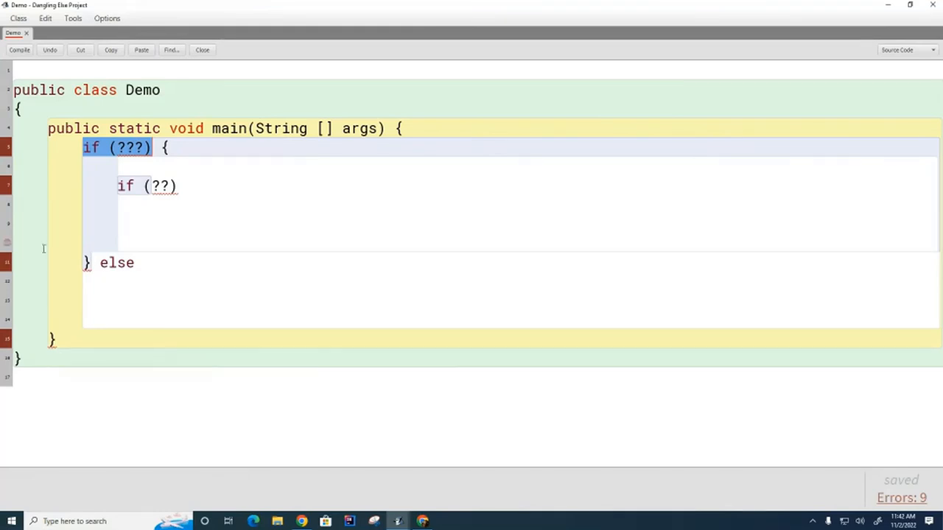